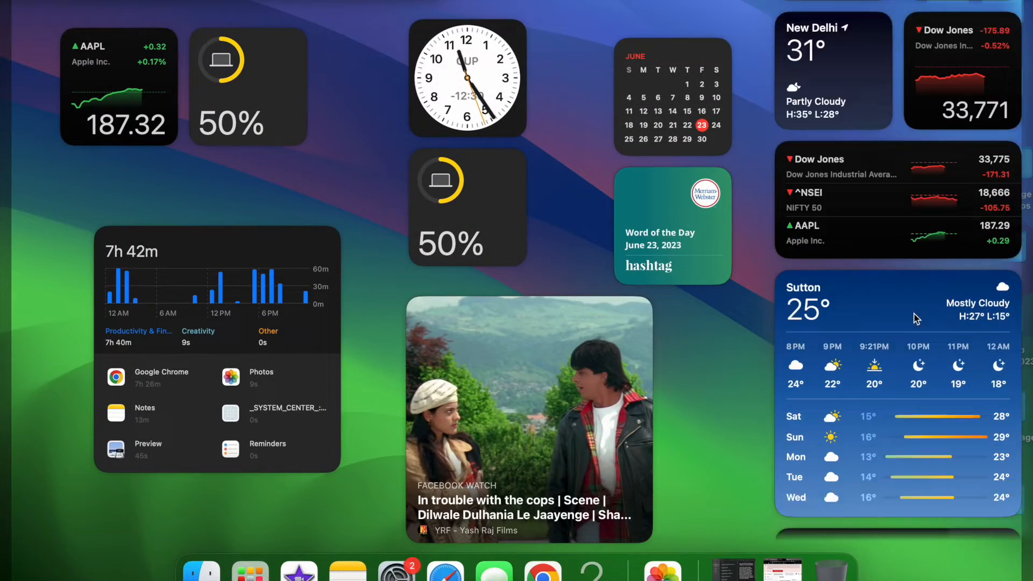
Step: Close Notification Center so the weather and Dow Jones widgets disappear, revealing desktop folders
{"action": "scroll", "scroll_direction": "down", "scroll_amount": 3}
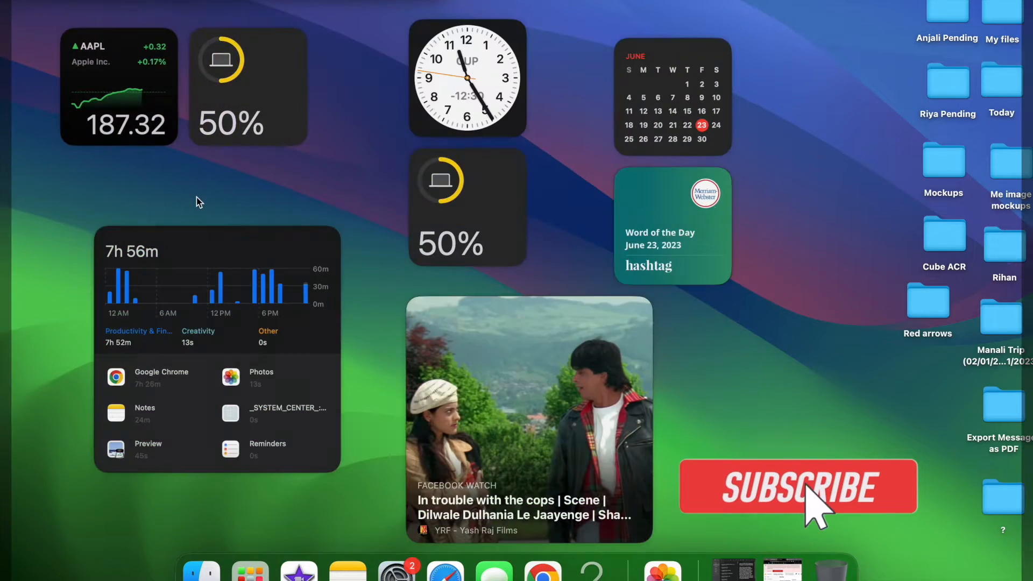
Step: Open Notification Center from the menu bar date and time
{"action": "left_click", "coordinate": [798, 487]}
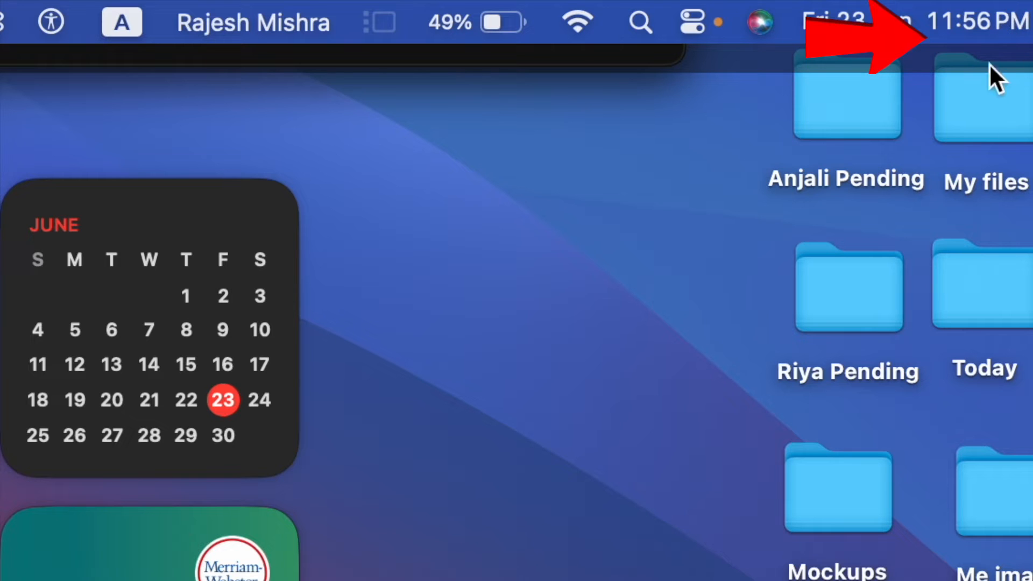
{"action": "mouse_move", "coordinate": [976, 104]}
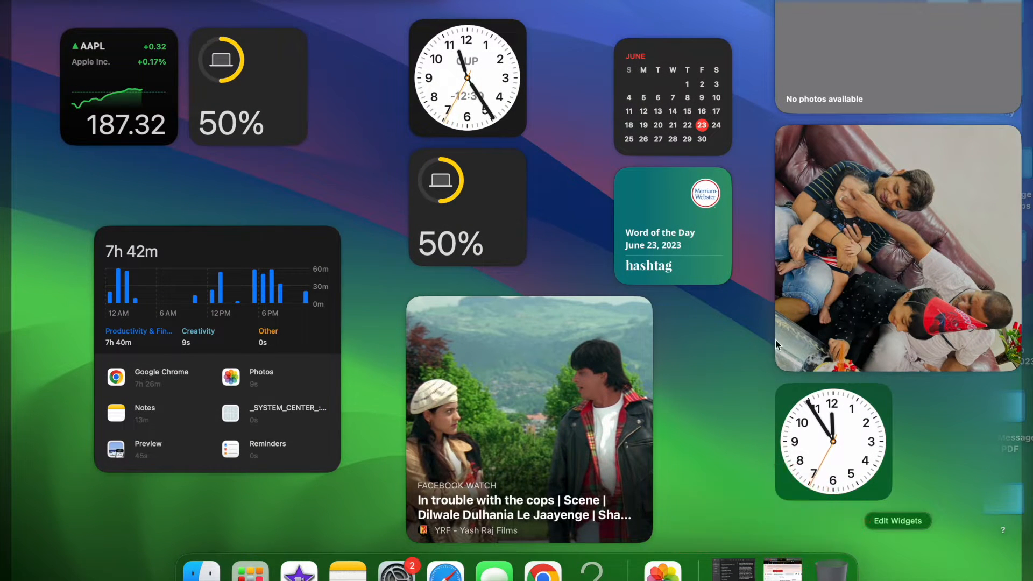
Step: Enter Edit Widgets and scroll the gallery to the Batteries and Calendar widgets
{"action": "left_click", "coordinate": [897, 521]}
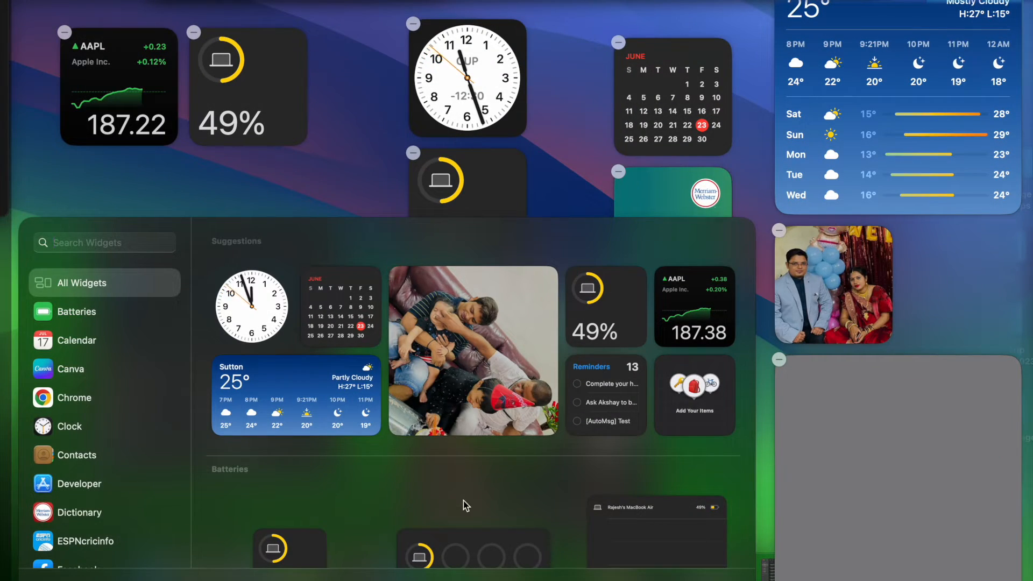
{"action": "scroll", "scroll_direction": "down", "scroll_amount": 3}
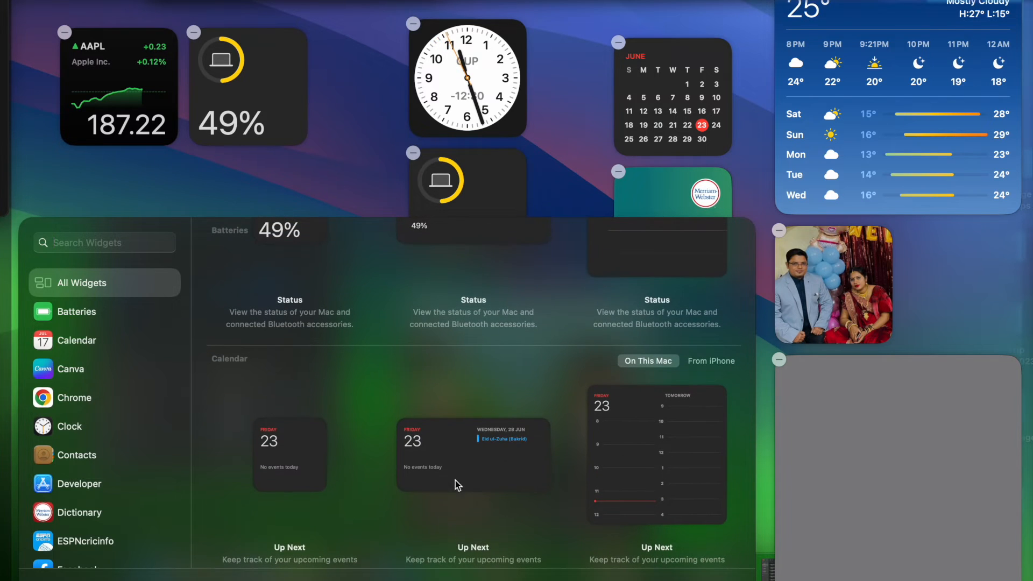
{"action": "mouse_move", "coordinate": [497, 391]}
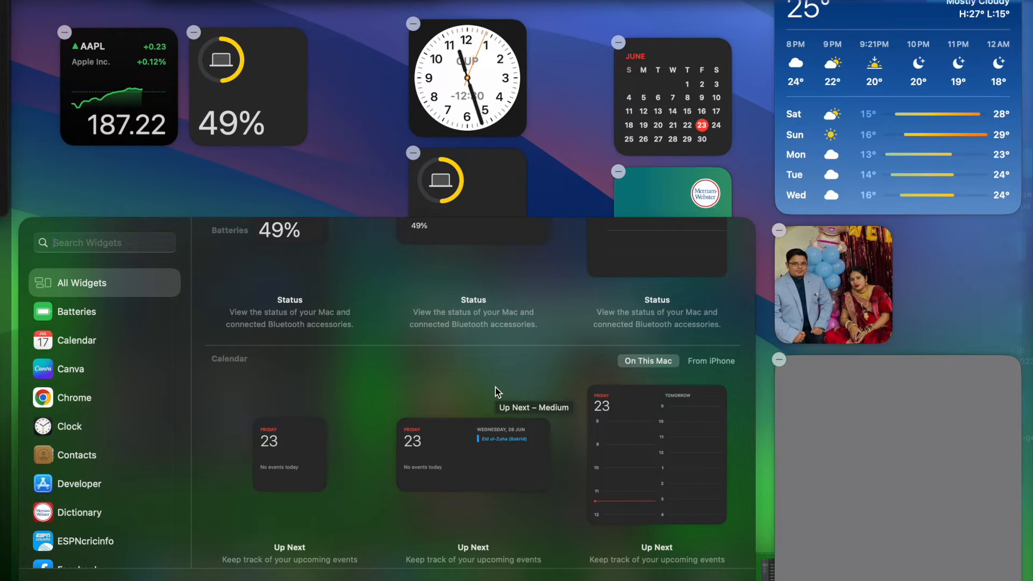
{"action": "mouse_move", "coordinate": [442, 363]}
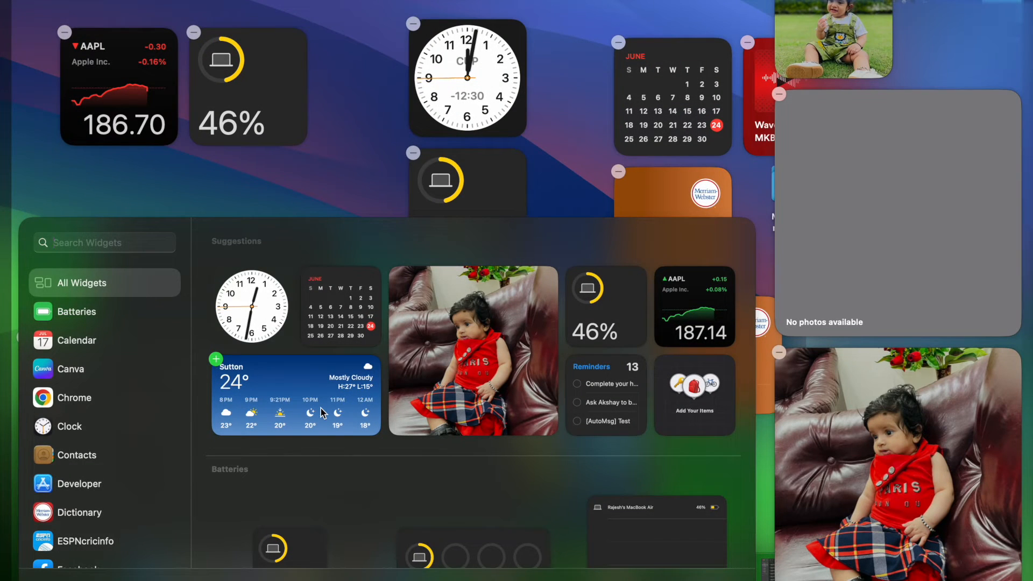
{"action": "mouse_move", "coordinate": [687, 390]}
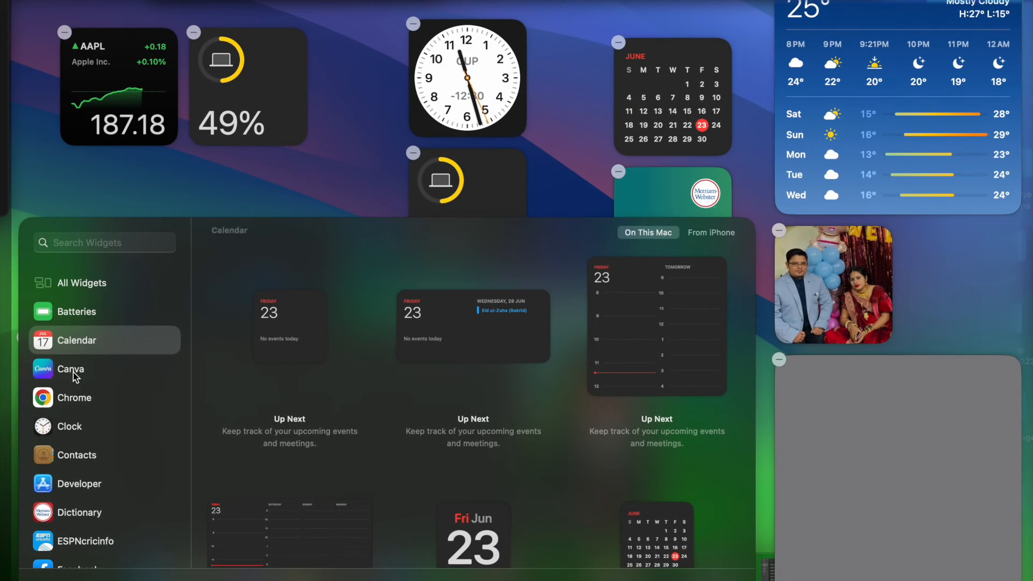
Step: Exit the widget gallery back to the desktop
{"action": "left_click", "coordinate": [71, 369]}
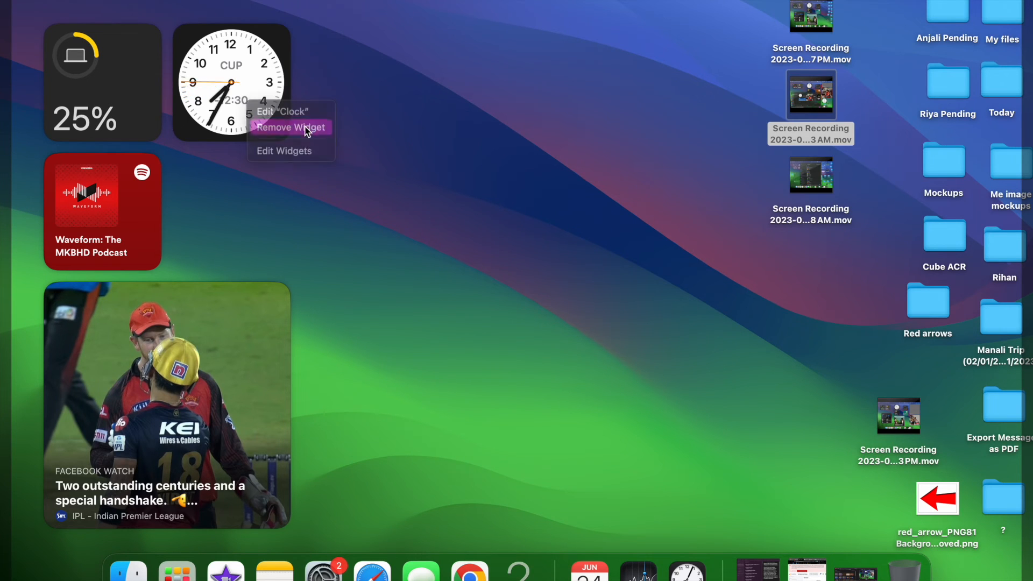
Step: Remove the Clock widget, then bring up the Waveform podcast widget's context menu
{"action": "left_click", "coordinate": [290, 127]}
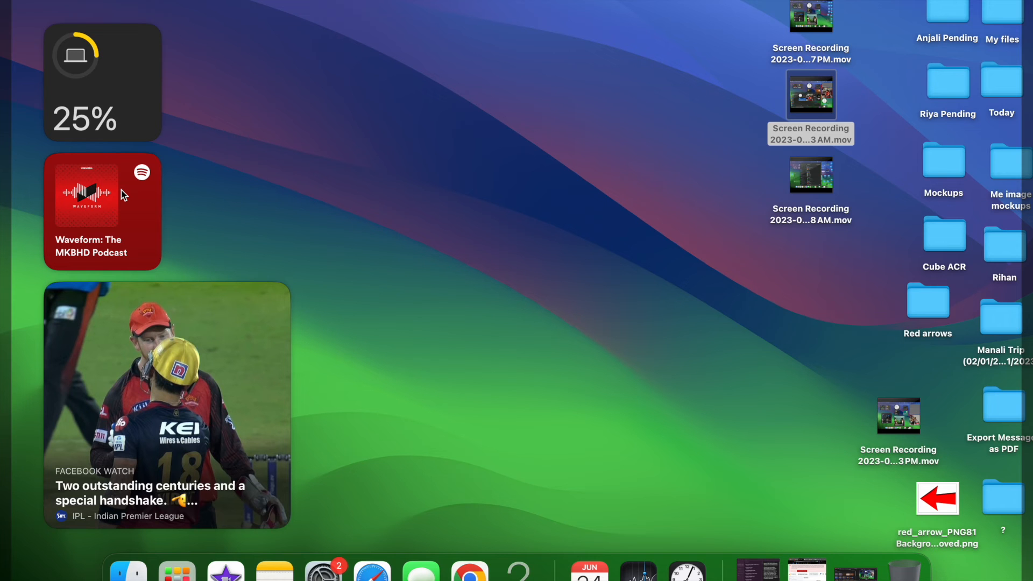
{"action": "right_click", "coordinate": [124, 194]}
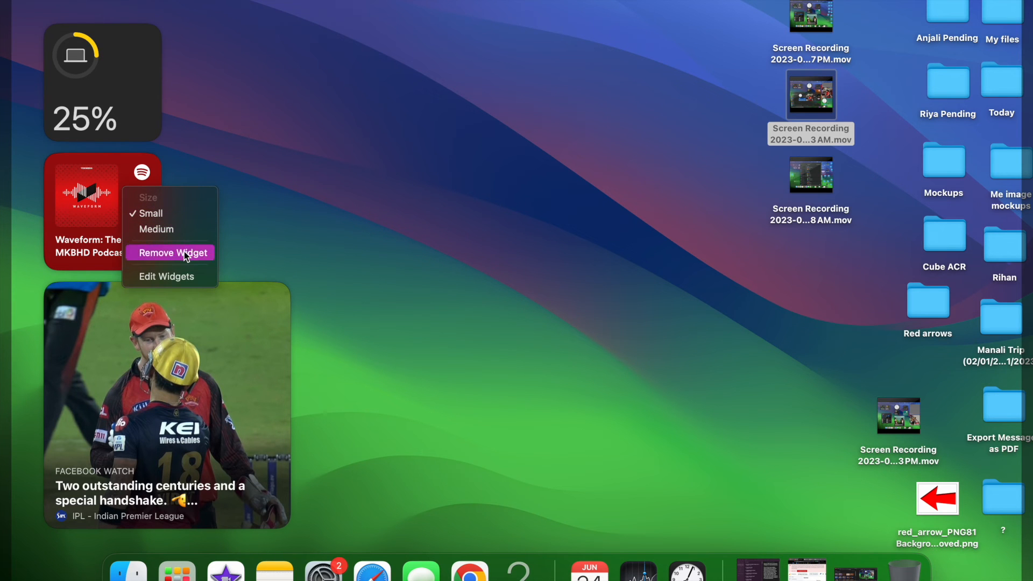